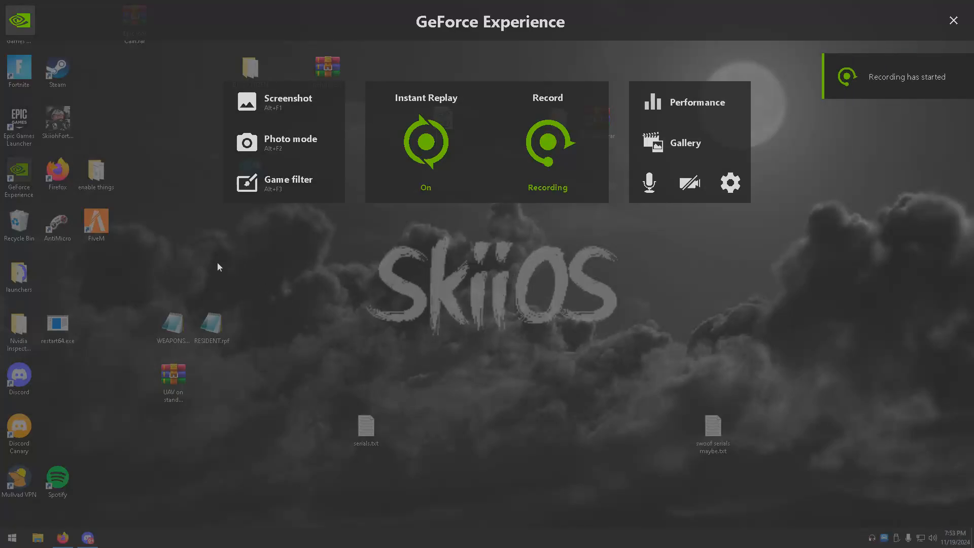
mouse_move(210, 210)
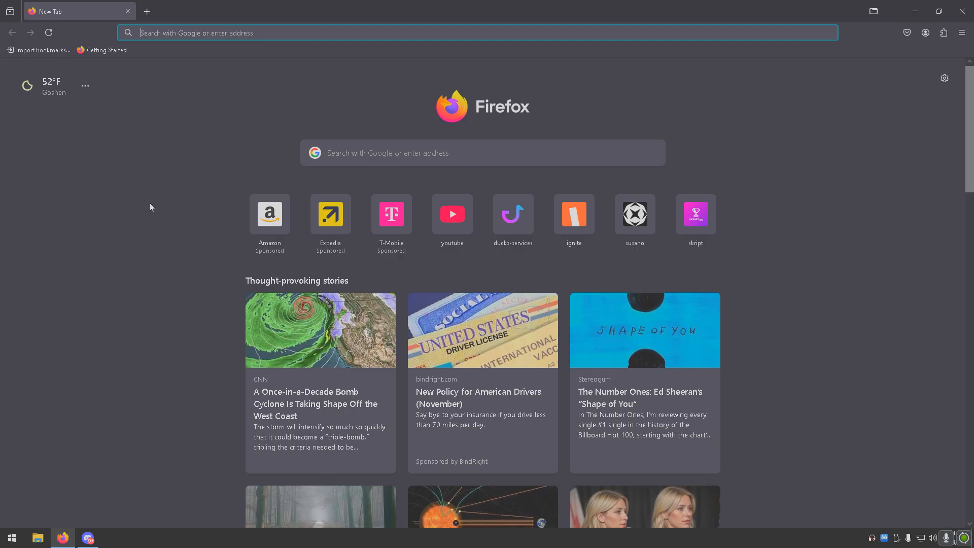
Search Google for hidusbf and choose the LordOfMice/hidusbf GitHub result
text(hidus)
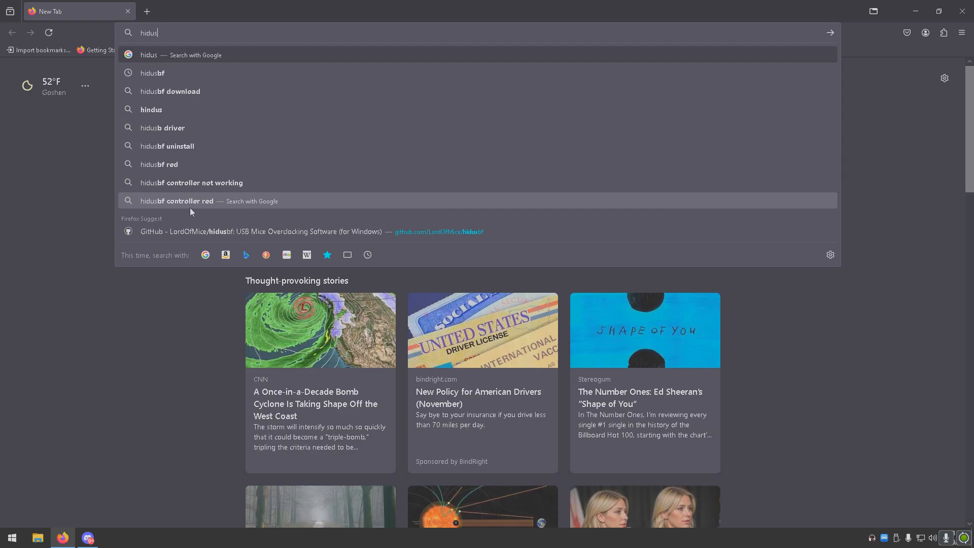
click(152, 73)
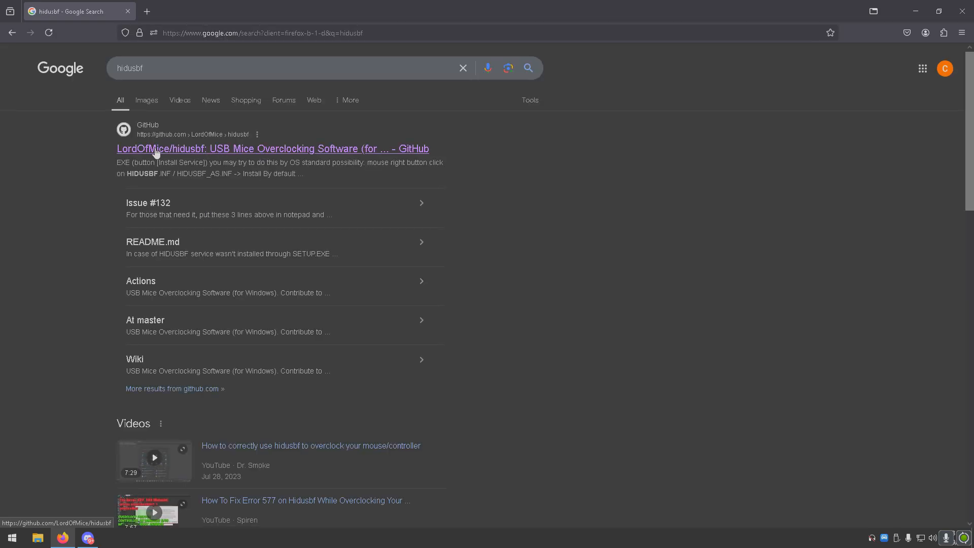
click(272, 148)
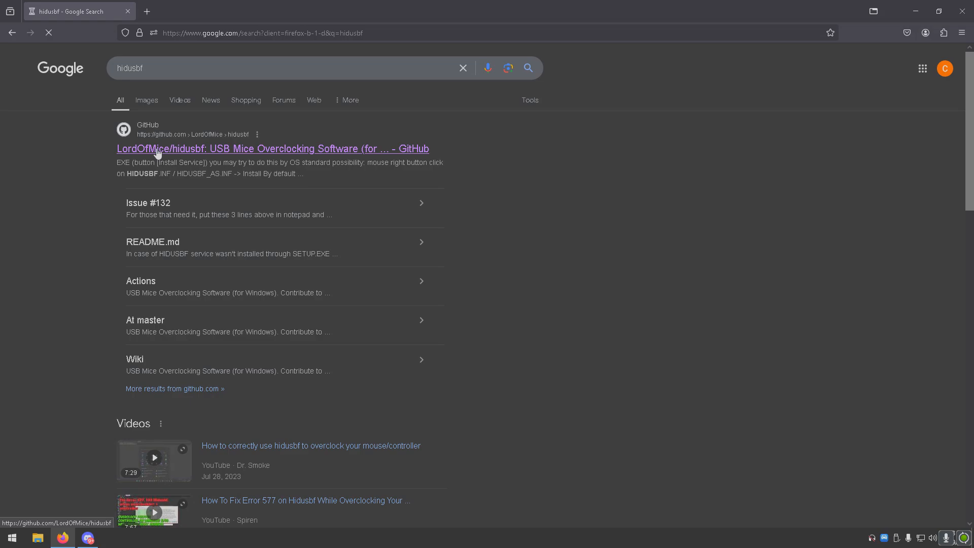
Download hidusbf.zip from the LordOfMice/hidusbf repository
click(272, 148)
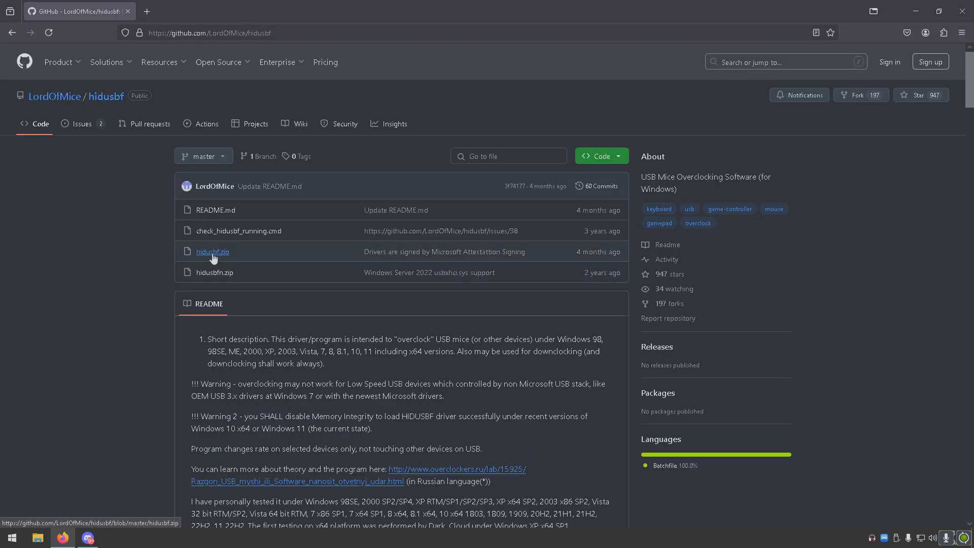
click(212, 252)
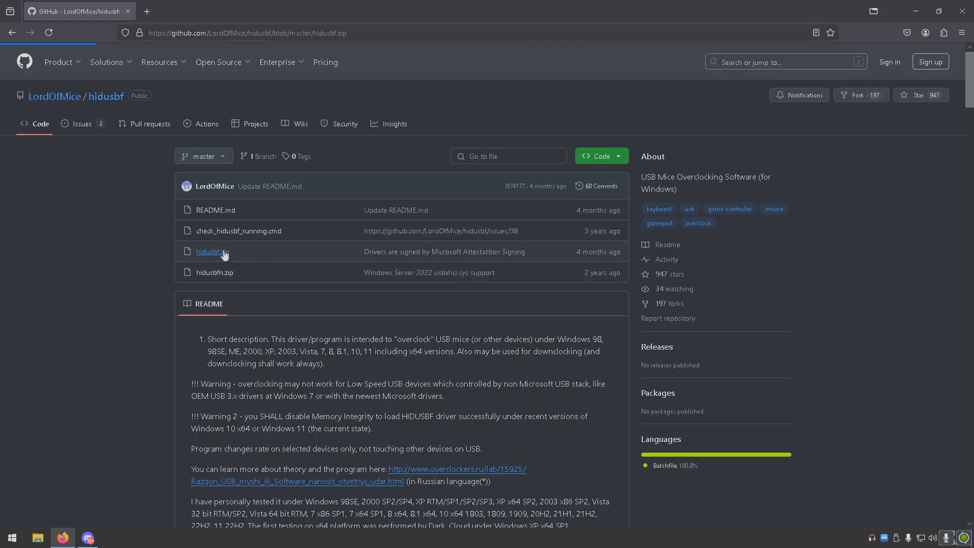
click(212, 252)
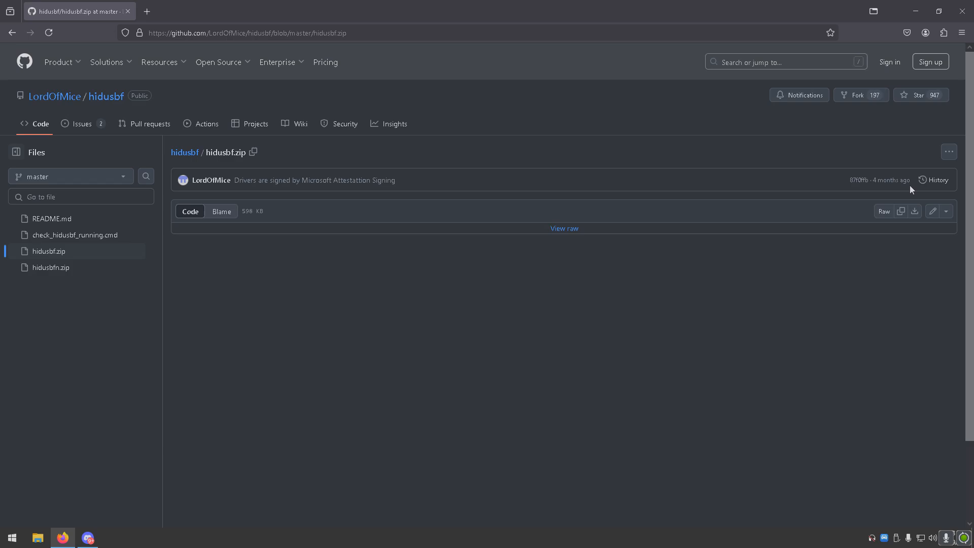
mouse_move(914, 211)
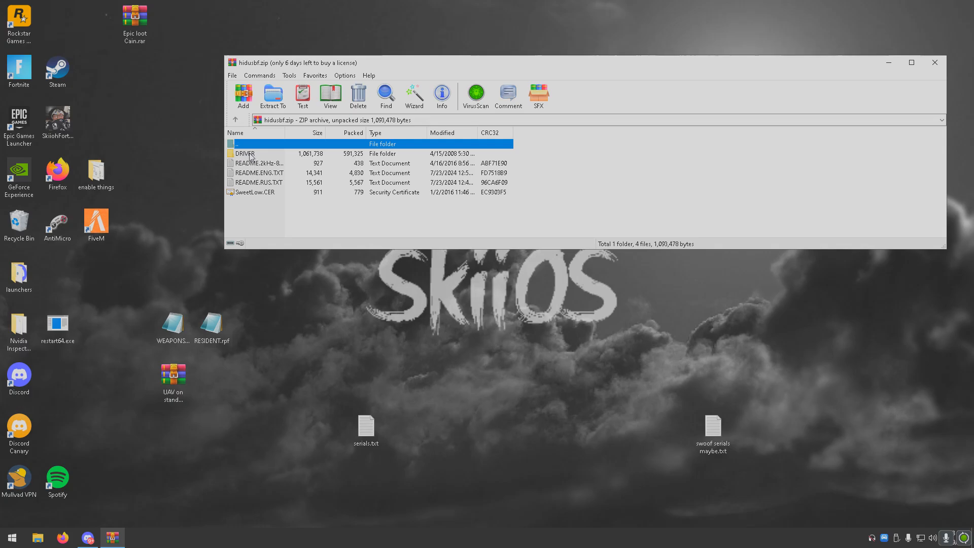
Launch Setup.exe from the archive's DRIVER folder to start USB Devices Rate Setup
double_click(246, 154)
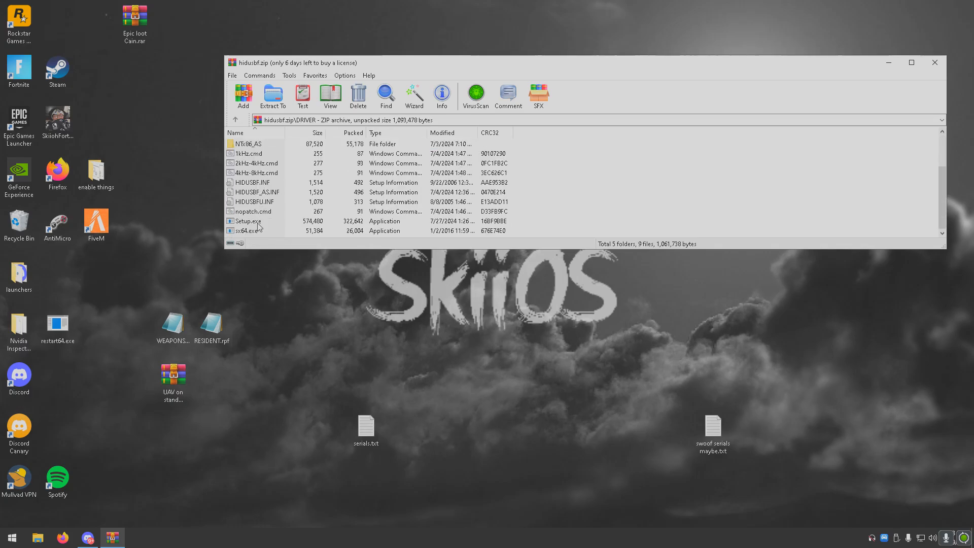
double_click(248, 221)
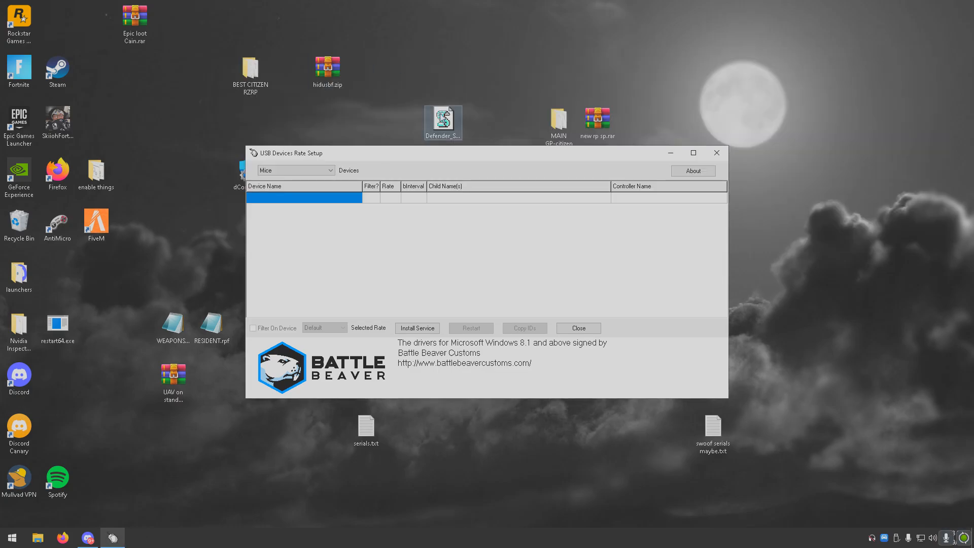
Show All devices so the Wireless Controller appears with Filter Yes at rate 1000
click(296, 169)
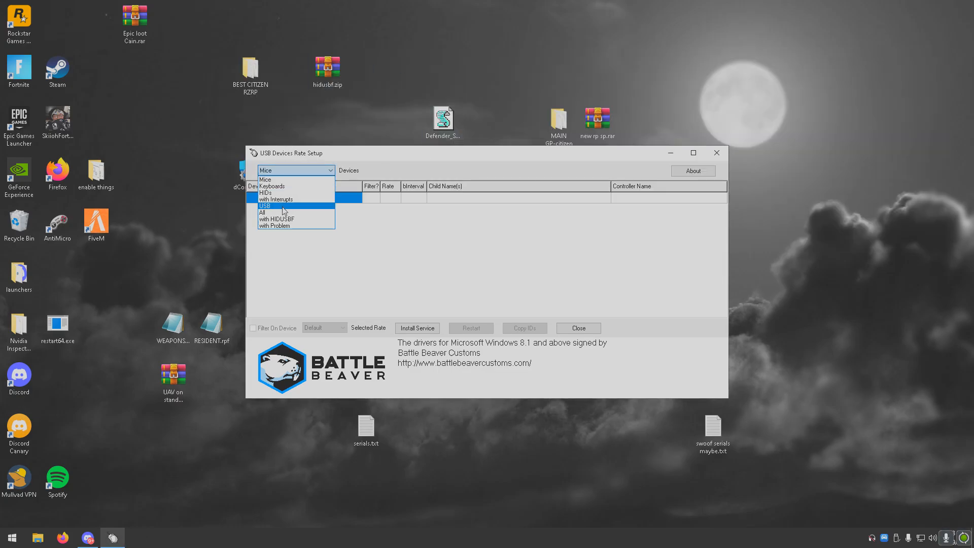
click(263, 213)
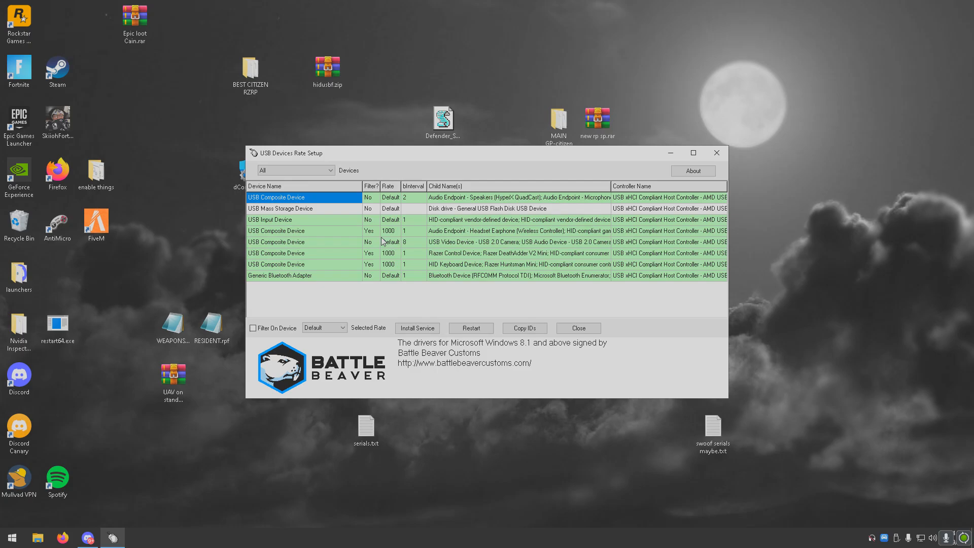
mouse_move(390, 255)
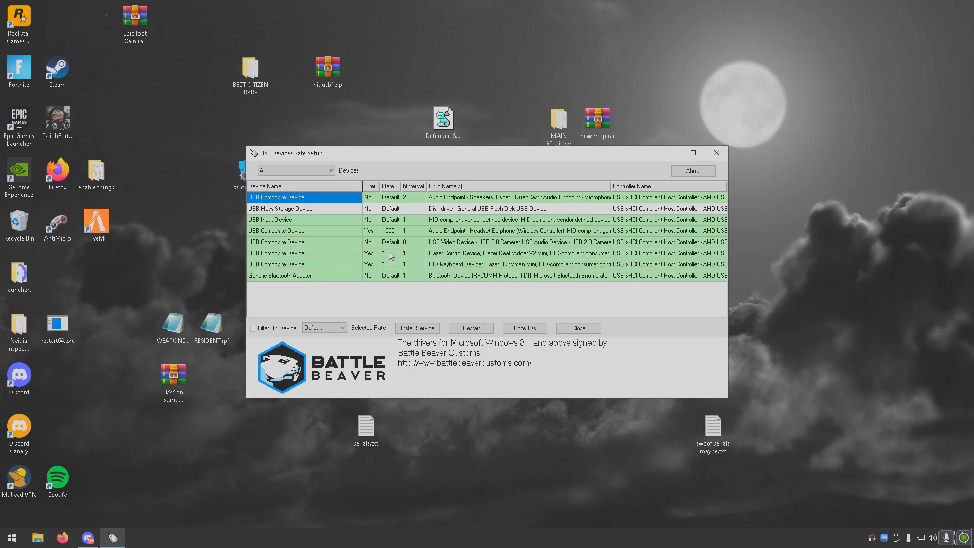
mouse_move(481, 226)
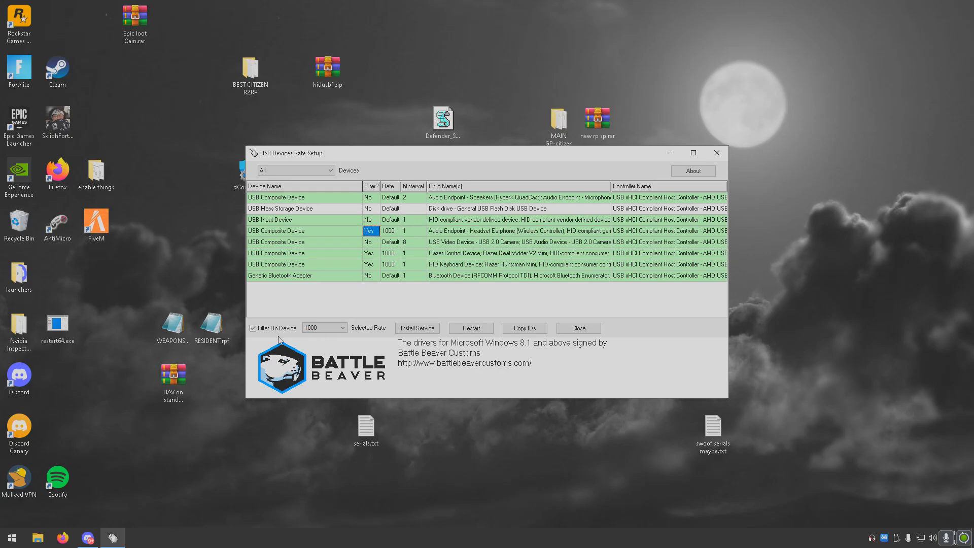
Turn filtering off for the wireless controller, then set its rate to 1000 so it shows Yes / 1000
click(253, 328)
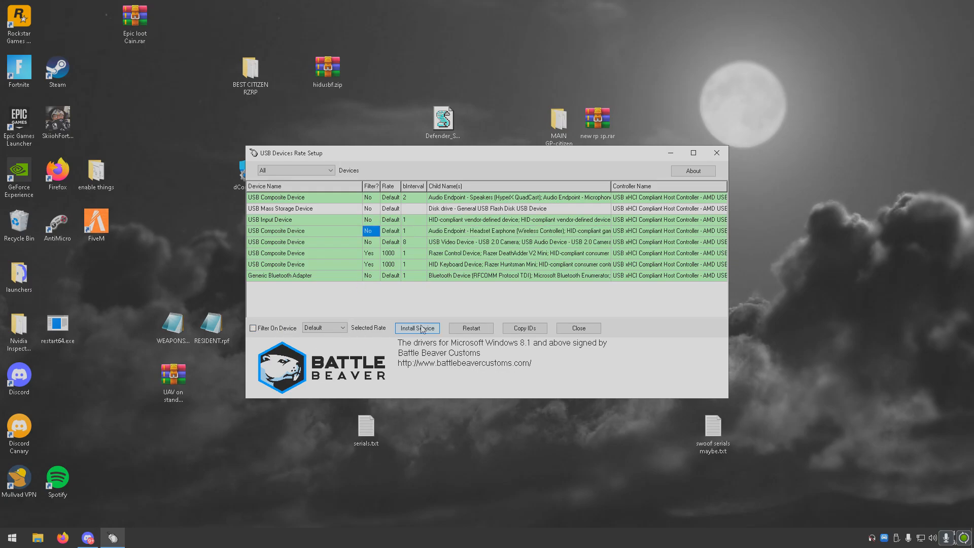
mouse_move(376, 236)
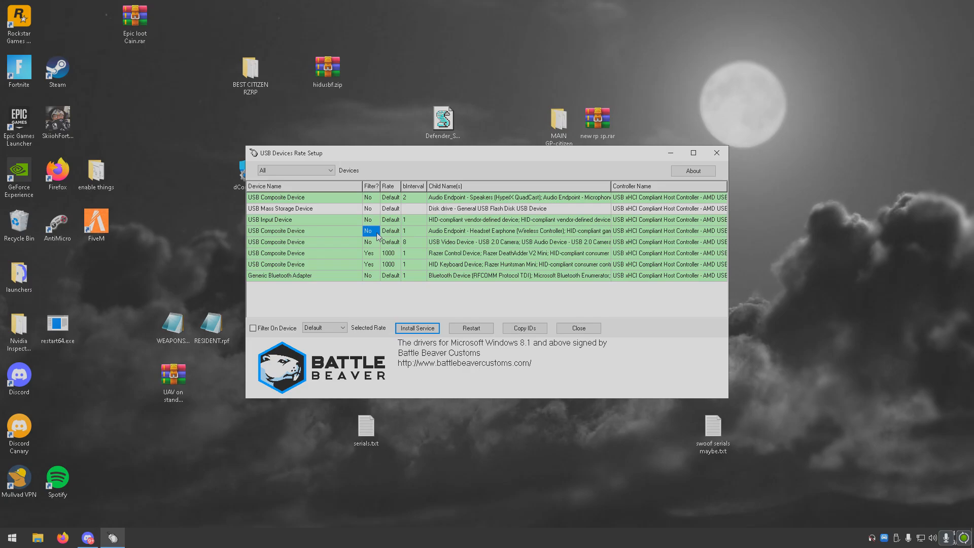
mouse_move(411, 234)
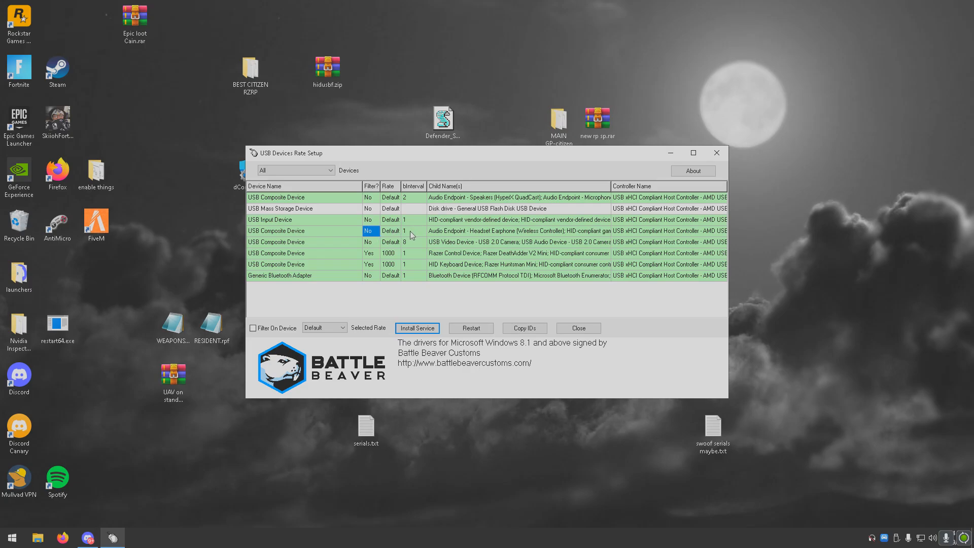
click(340, 327)
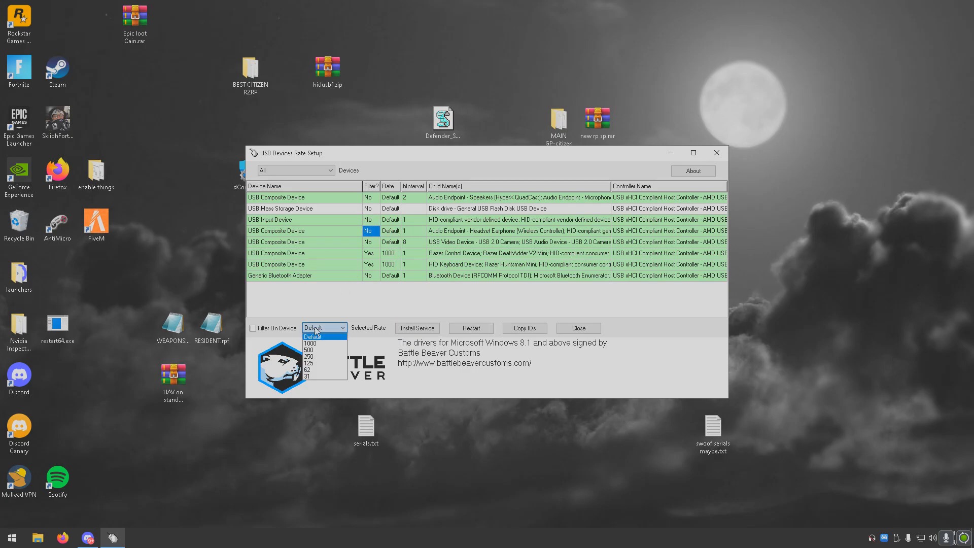
mouse_move(315, 343)
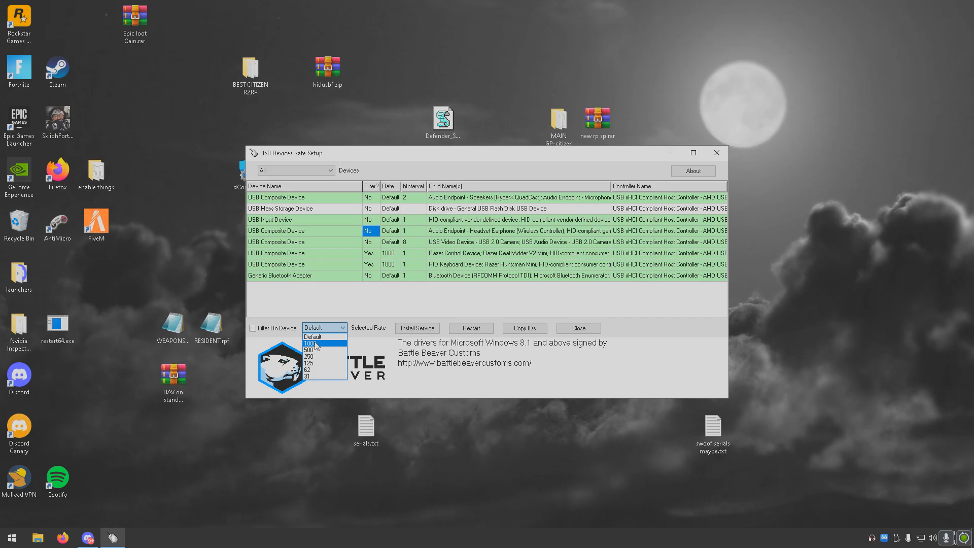
click(308, 349)
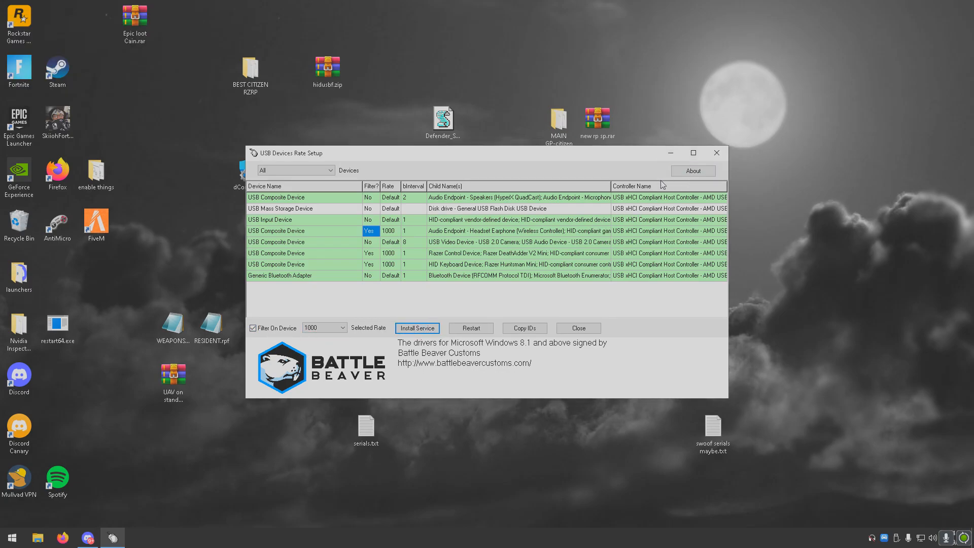
mouse_move(671, 152)
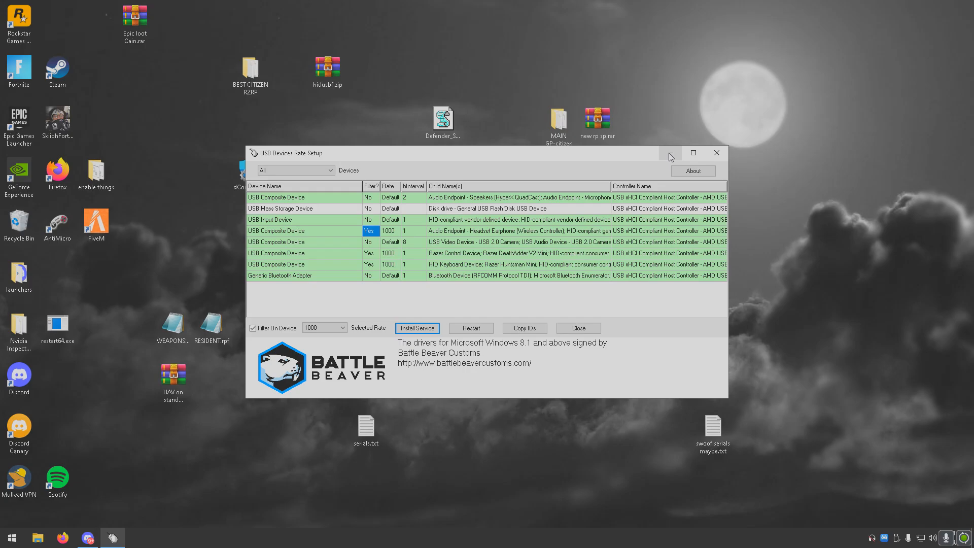
click(717, 152)
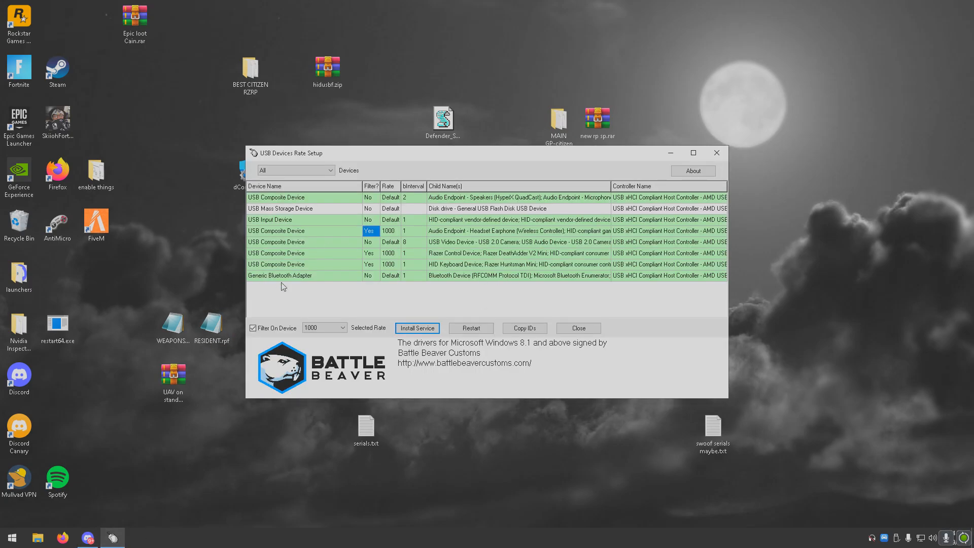
mouse_move(490, 277)
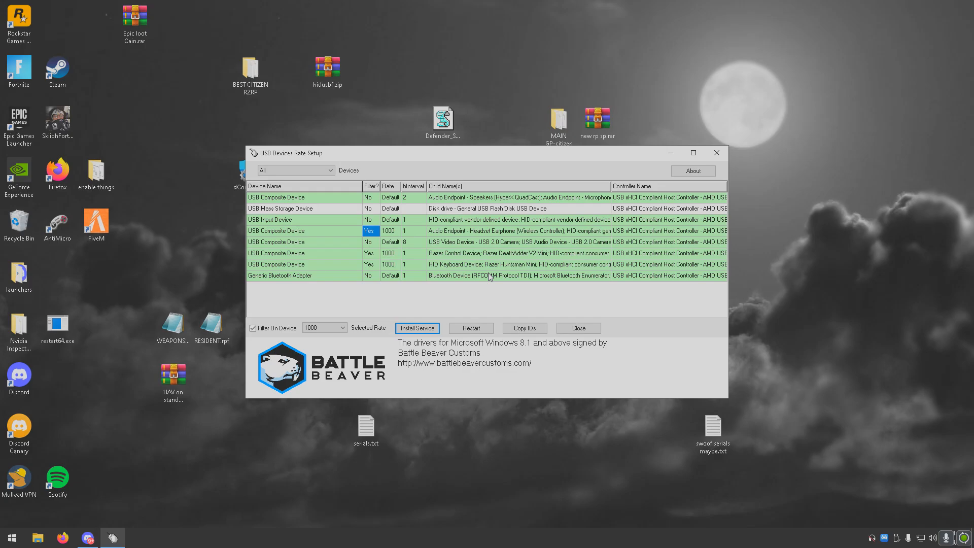
mouse_move(478, 296)
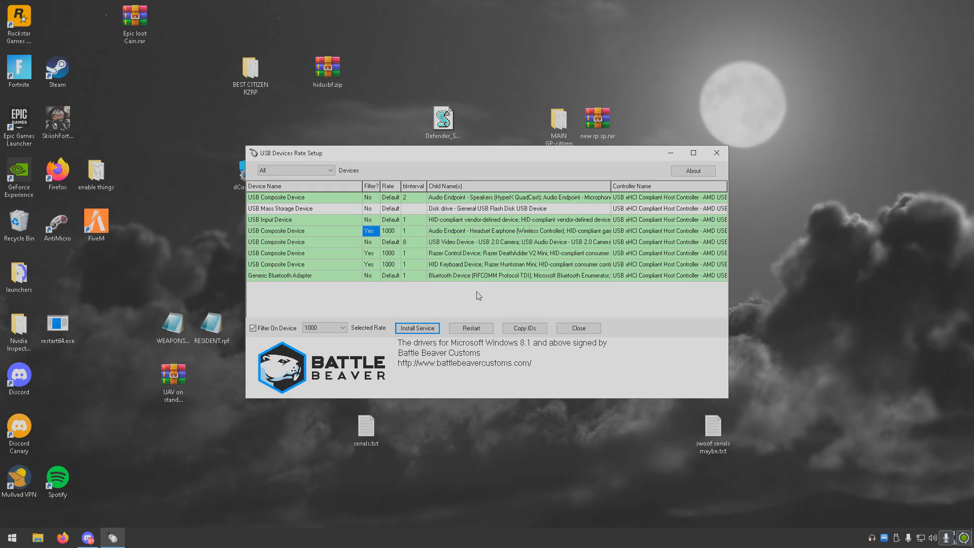